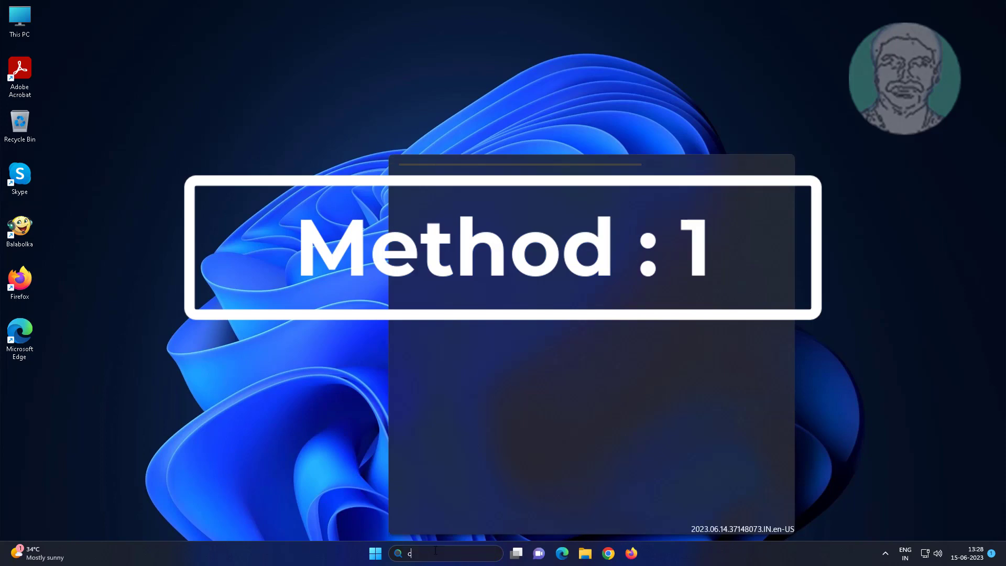
Step: Search for cmd and launch Command Prompt as administrator, approving the UAC prompt
type("cmd")
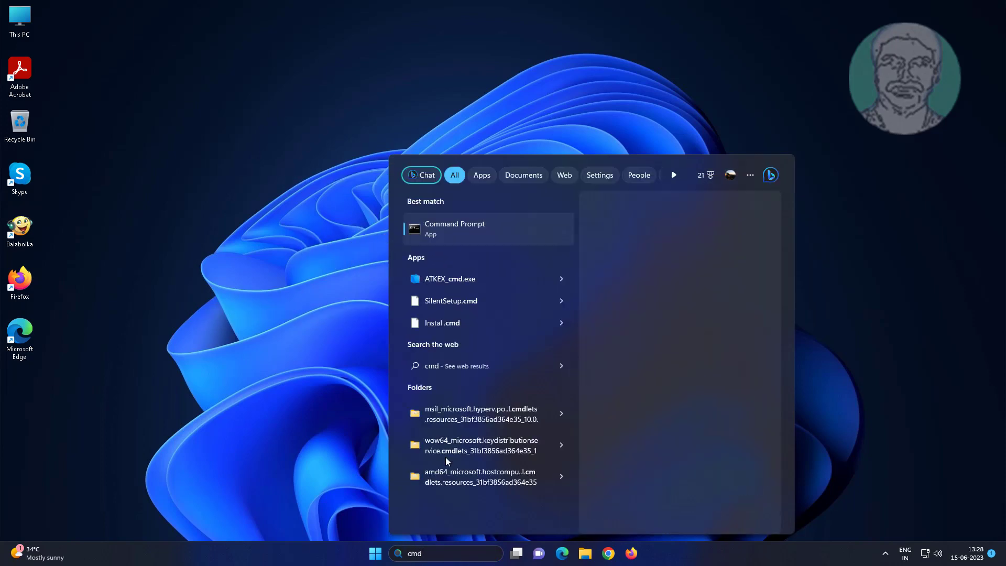
right_click(454, 228)
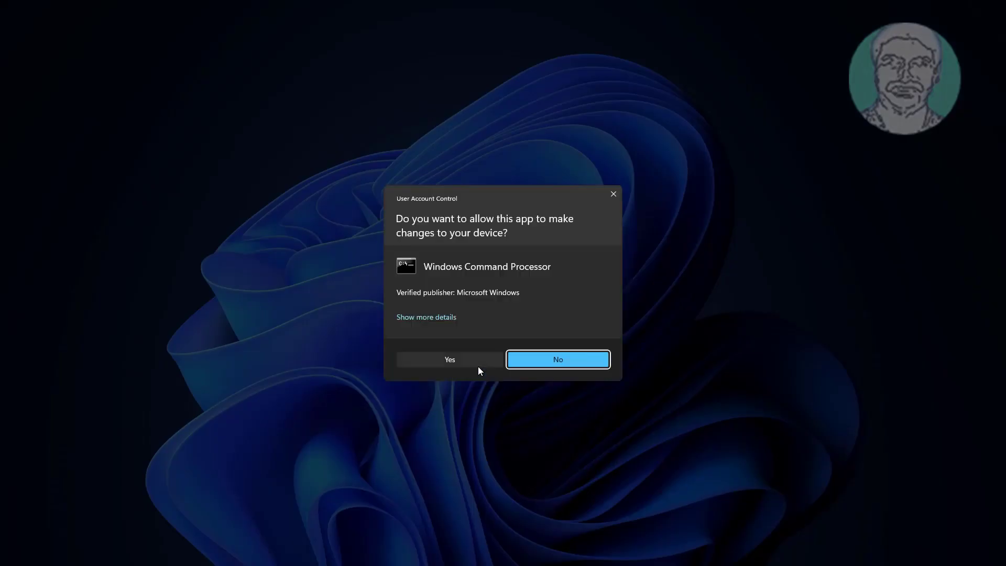
left_click(449, 358)
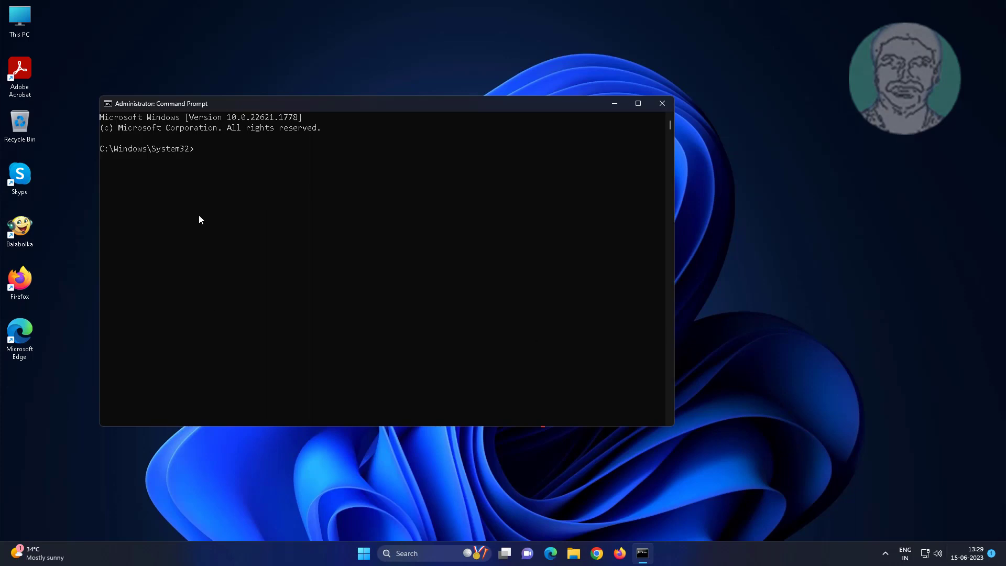
Step: Add RunAsPPL and RunAsPPLBoot as REG_DWORD 2 under HKLM\SYSTEM\CurrentControlSet\Control\Lsa
type("reg add \"HKLM\\SYSTEM\\CurrentControlSet\\Control\\Lsa\" /v \"RunAsPPL\" /t REG_DWORD /d 2 /f")
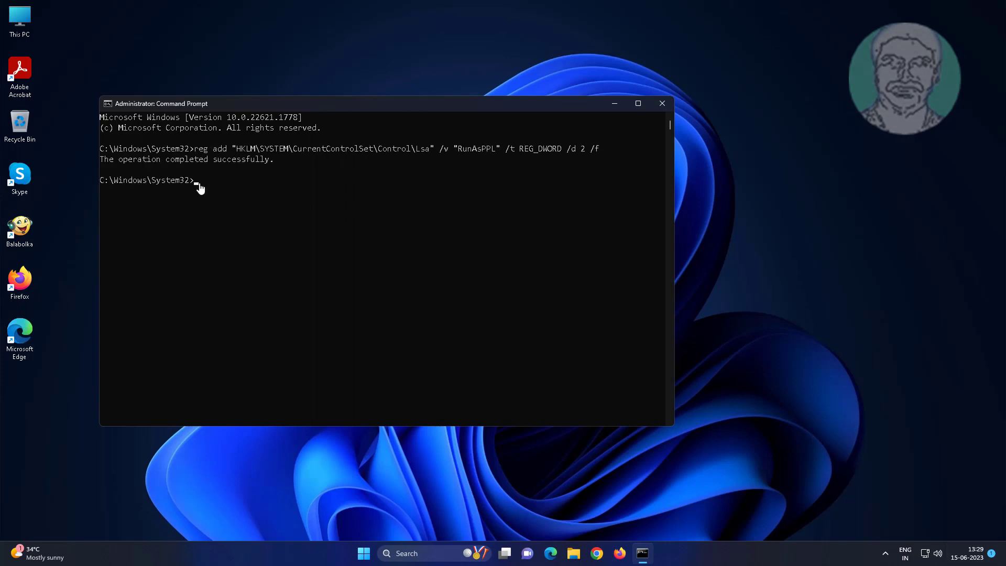
type("reg add \"HKLM\\SYSTEM\\CurrentControlSet\\Control\\Lsa\" /v \"RunAsPPLBoot\" /t REG_DWORD /d 2 /f")
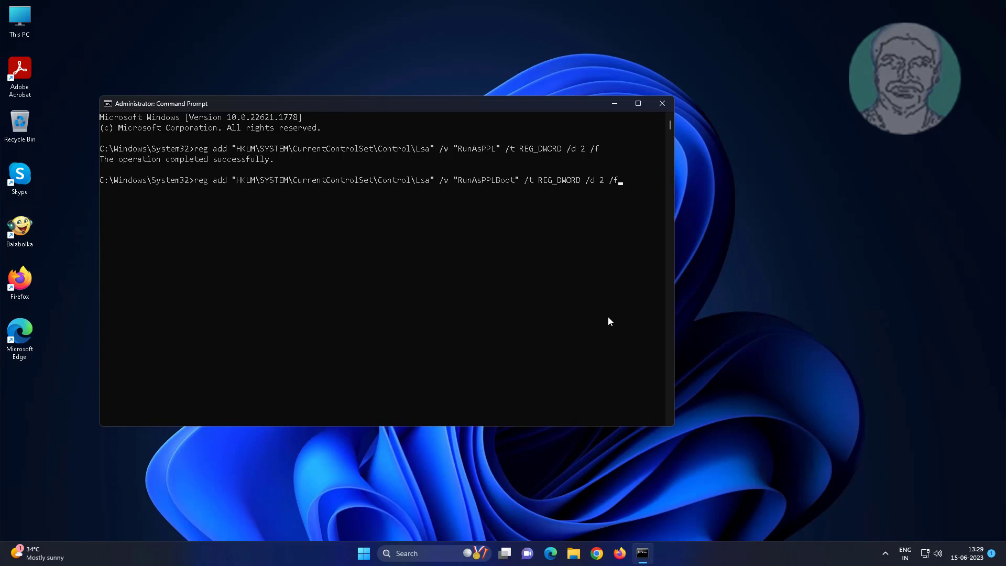
key("enter")
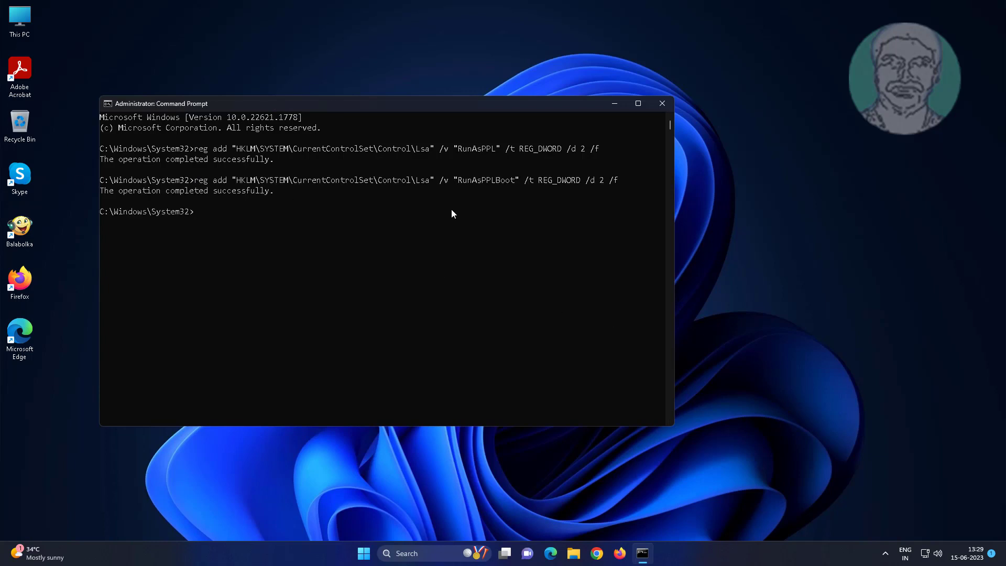
Step: Exit the Command Prompt console
type("ex")
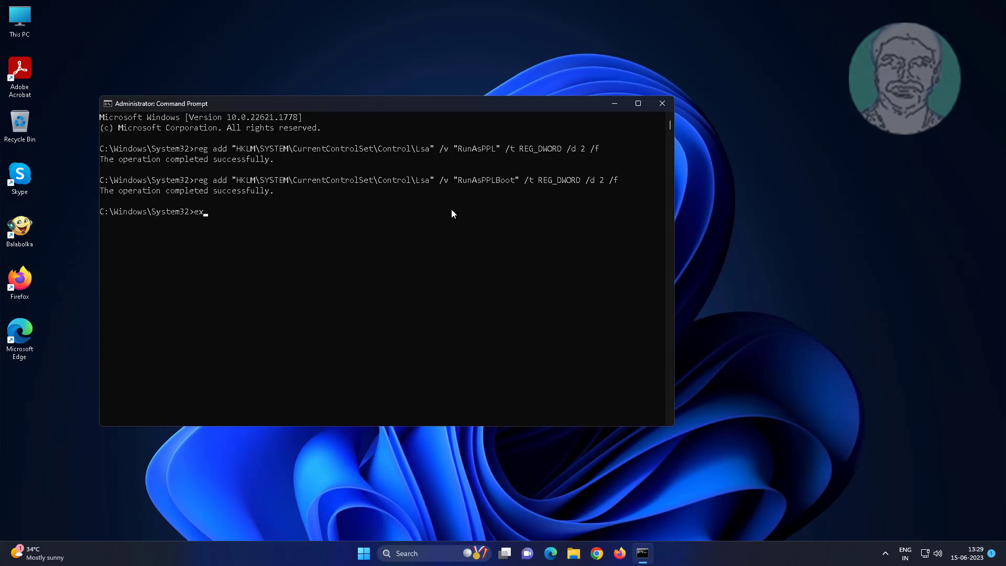
type("it")
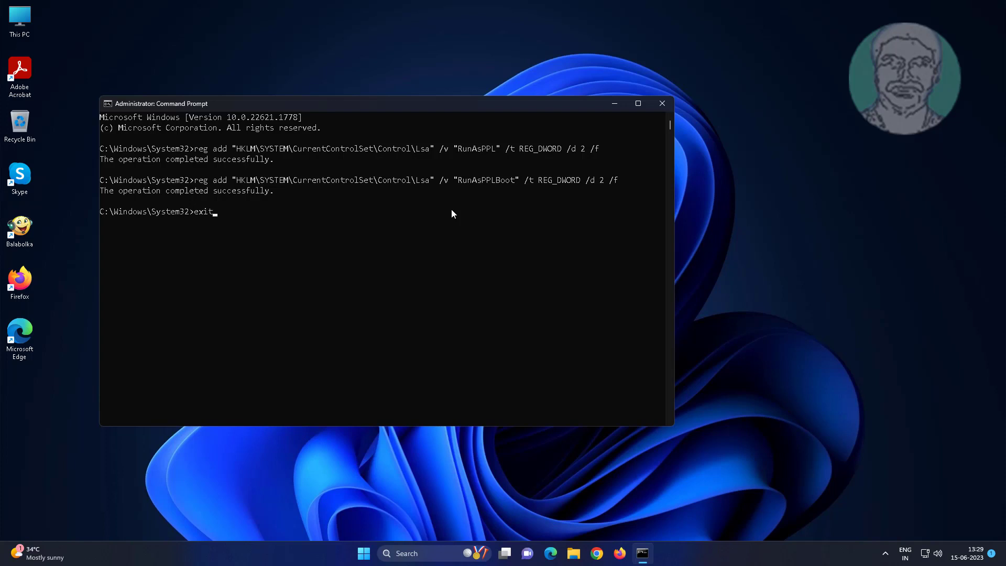
key("Enter")
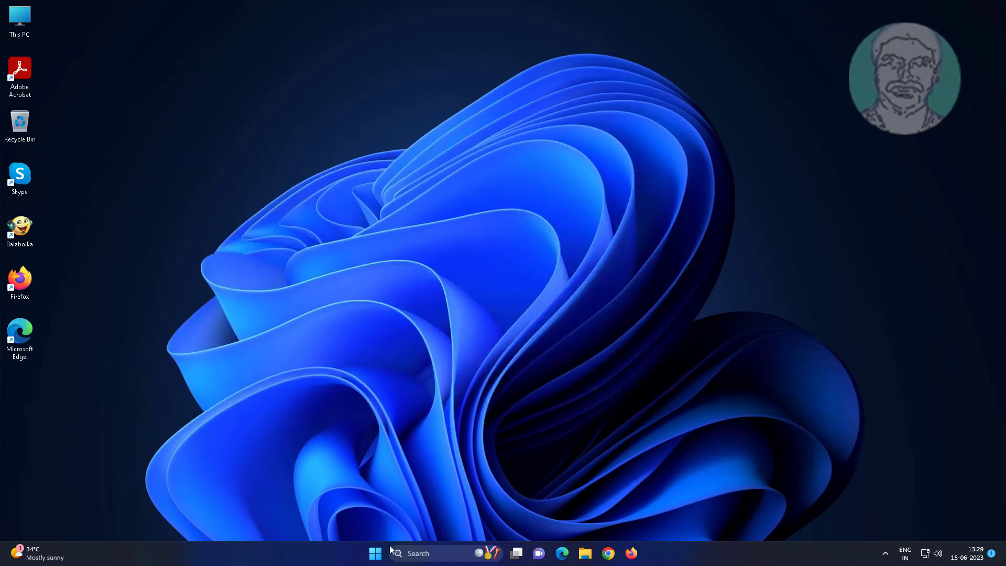
Step: Search for gpedit.msc from the taskbar to launch Local Group Policy Editor
left_click(375, 553)
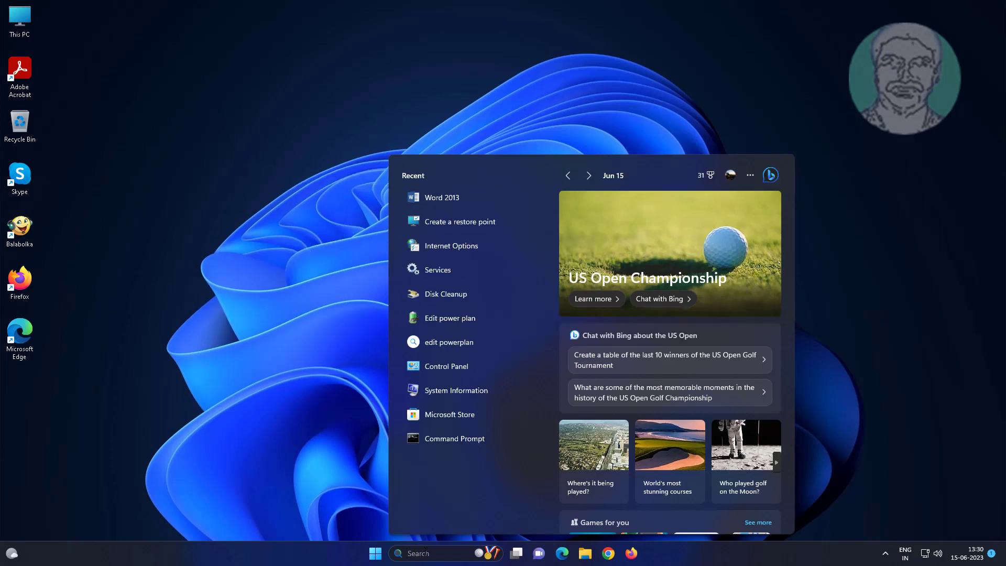
type("gpedit.ms")
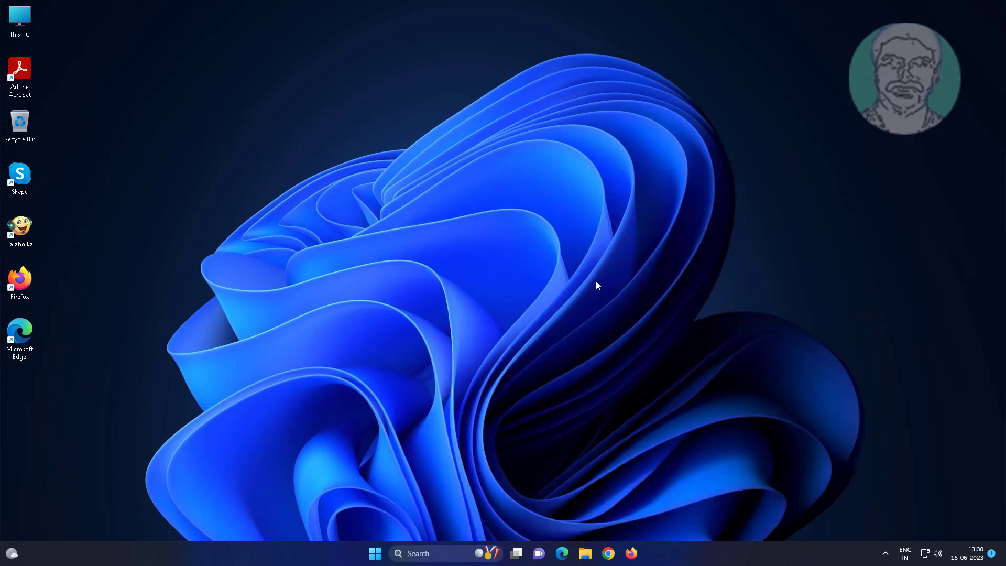
mouse_move(545, 240)
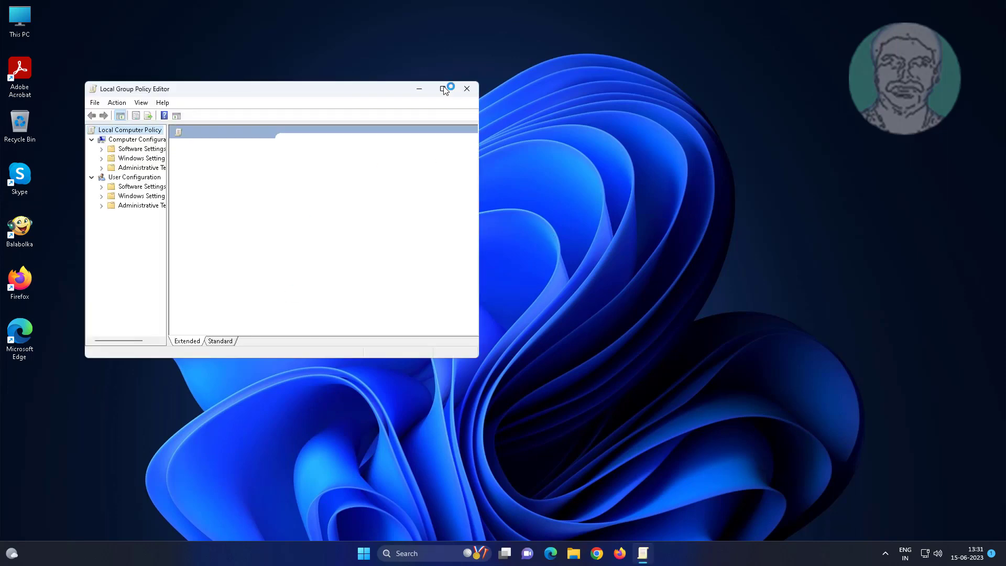
Step: Maximize the editor and navigate to Administrative Templates > System > Local Security Authority
left_click(443, 88)
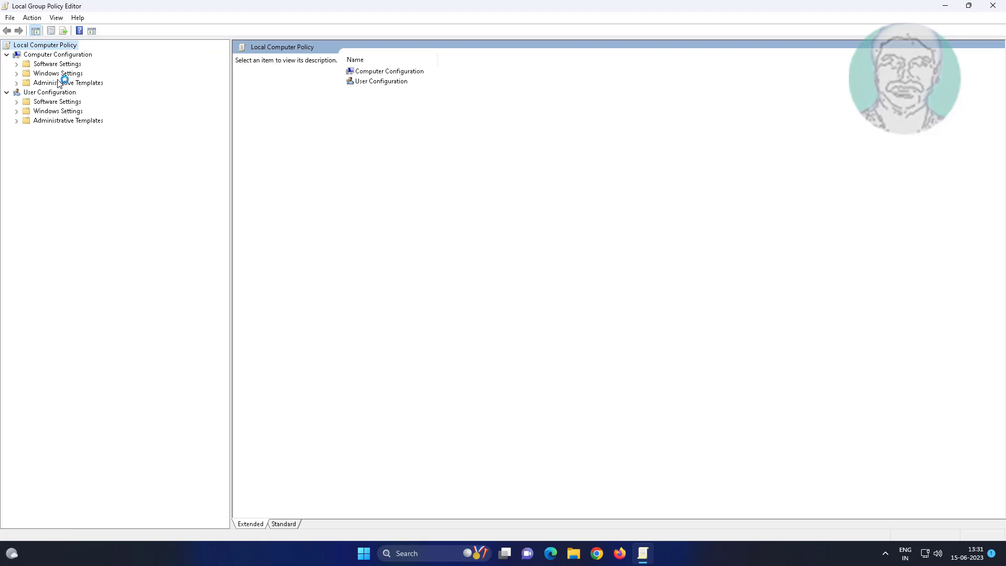
left_click(67, 81)
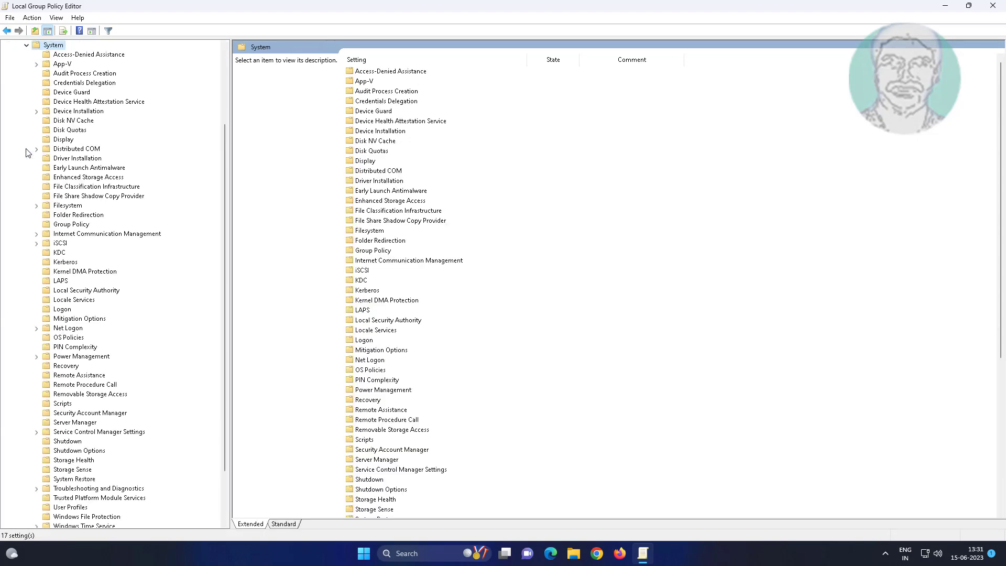
mouse_move(61, 258)
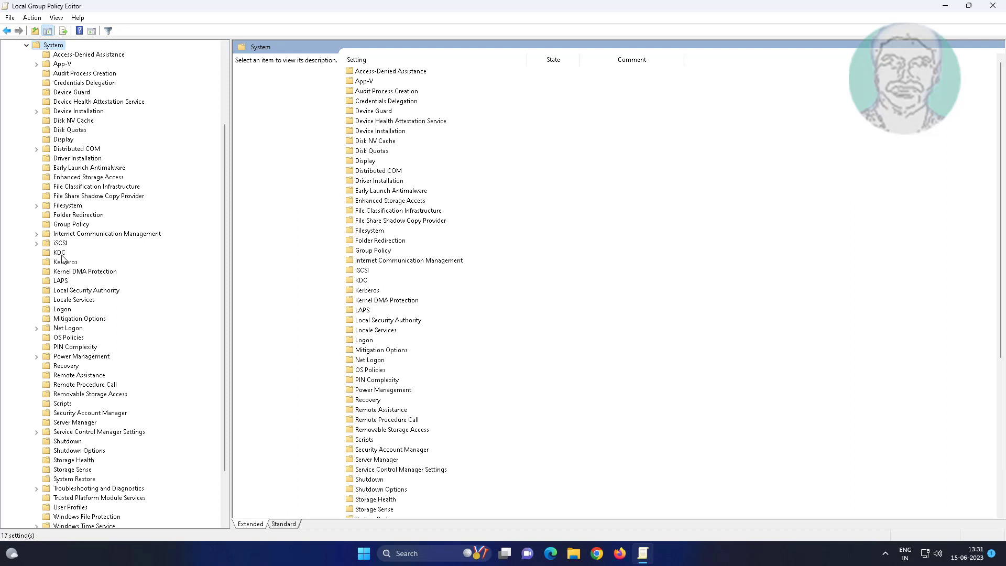
left_click(86, 290)
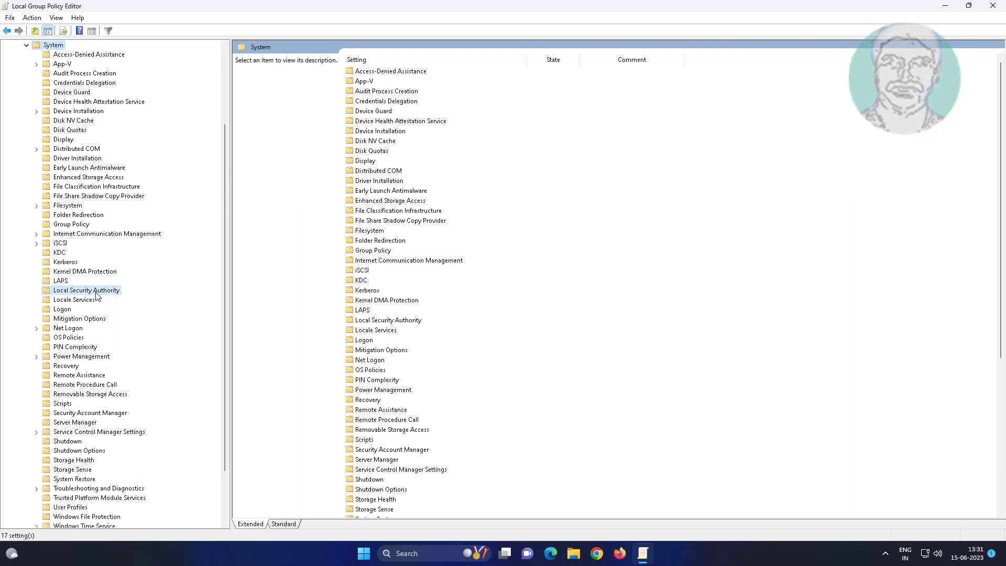
left_click(86, 290)
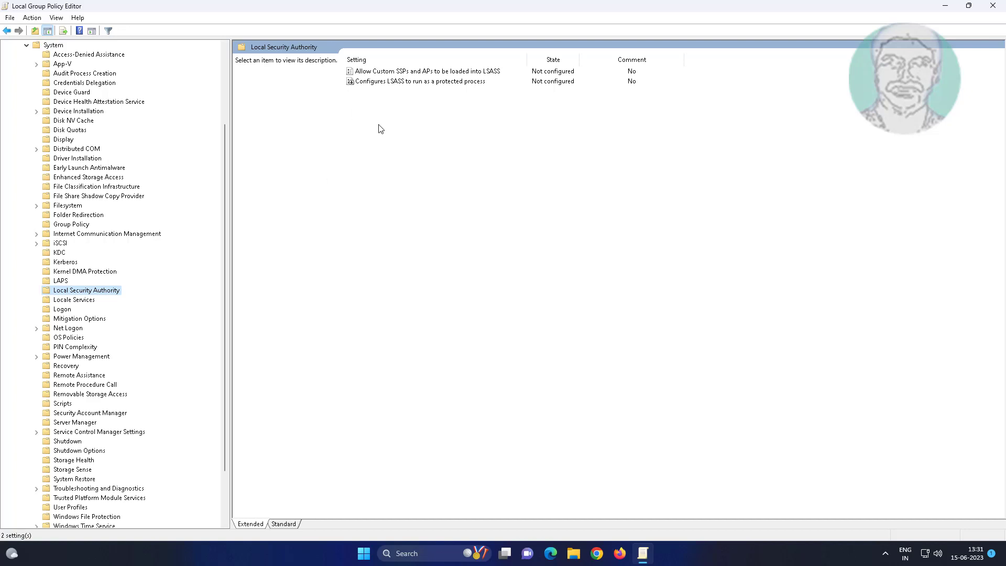
Step: Open the 'Configures LSASS to run as a protected process' policy settings
left_click(420, 80)
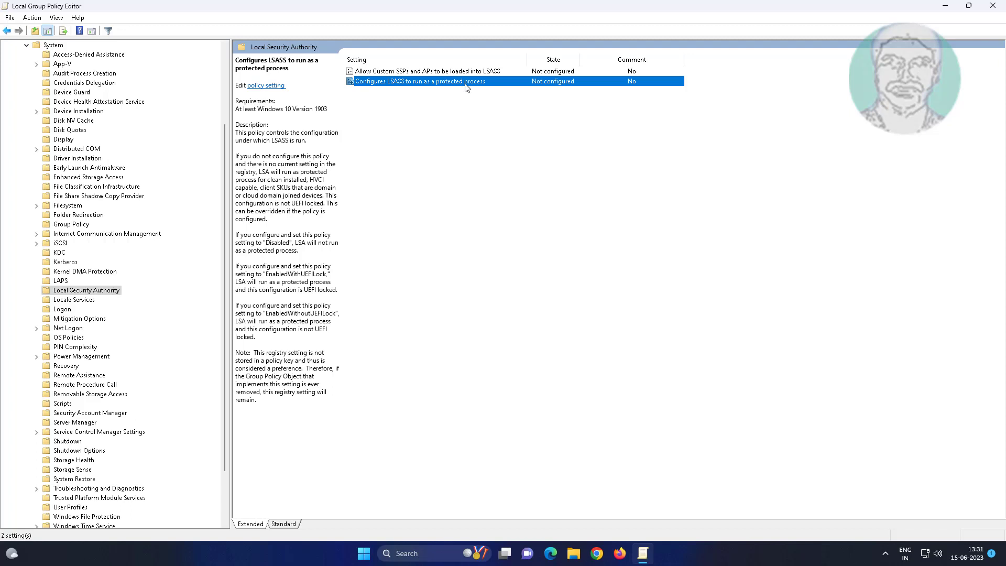
double_click(419, 81)
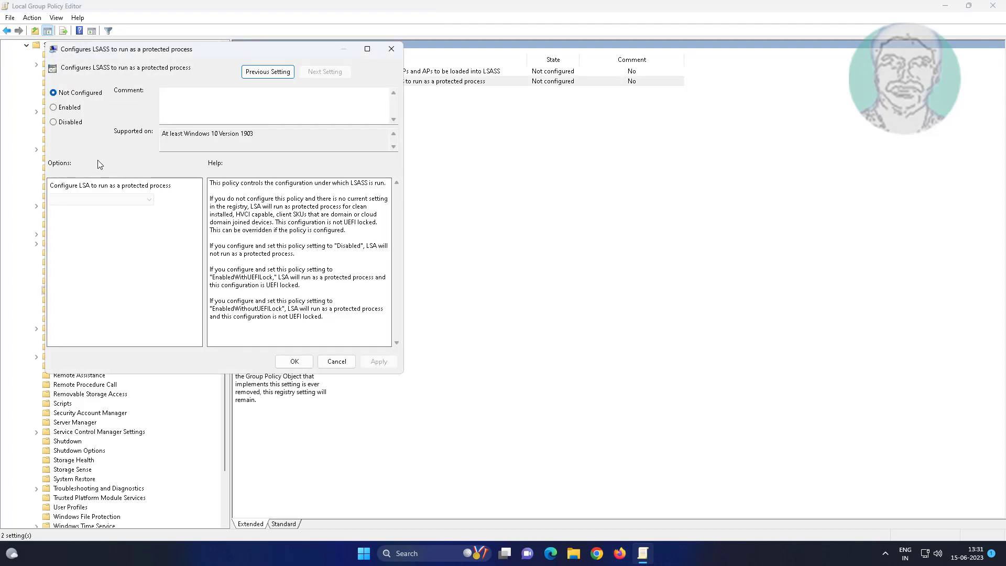
Step: Set the LSASS policy to Enabled with the 'Enabled with UEFI Lock' option and confirm with OK
left_click(54, 107)
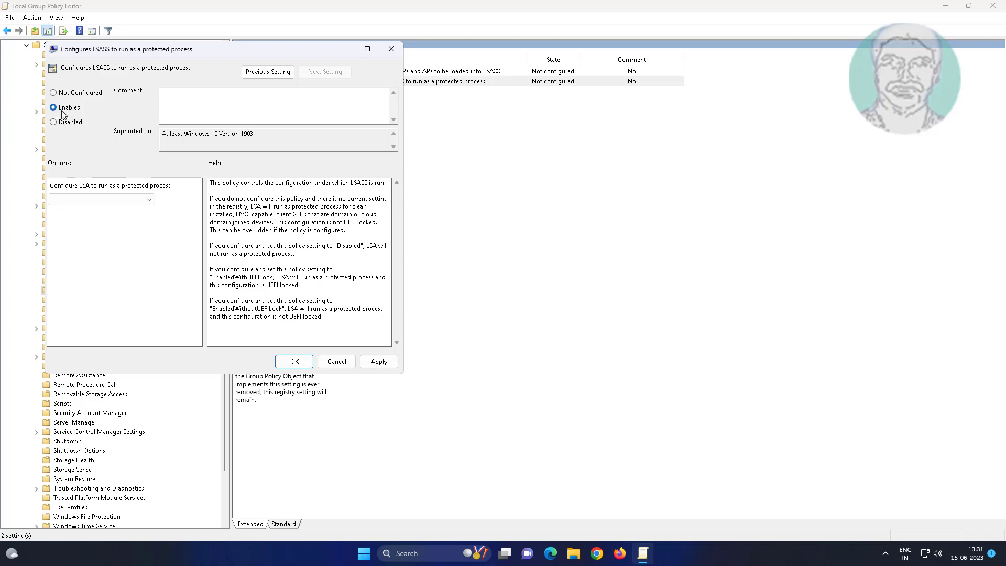
left_click(100, 199)
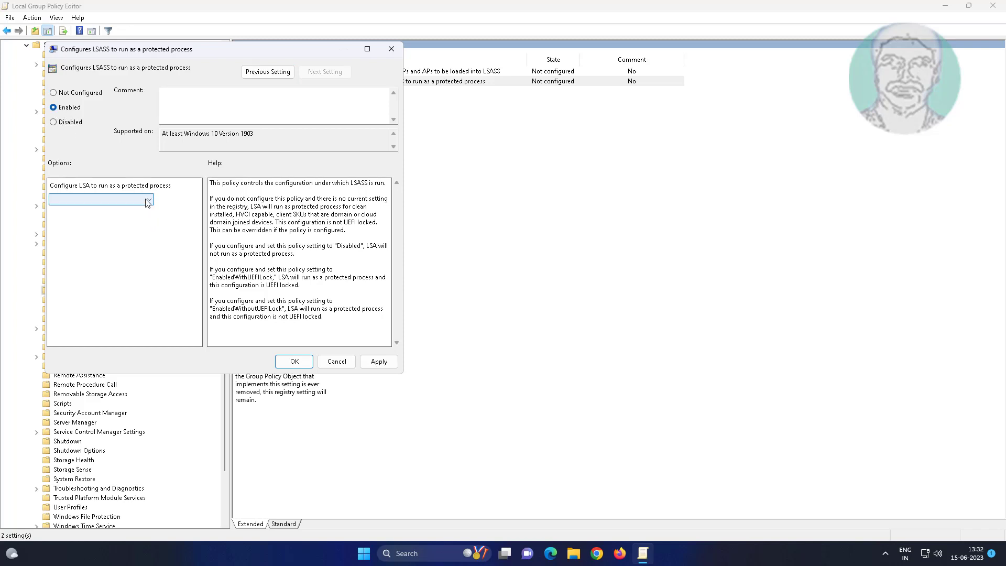
left_click(147, 199)
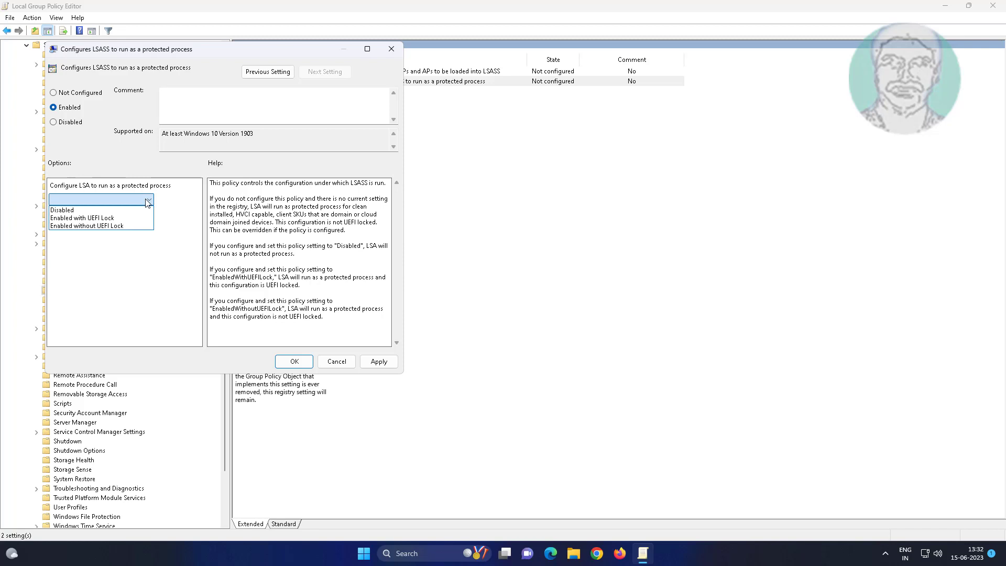
left_click(81, 218)
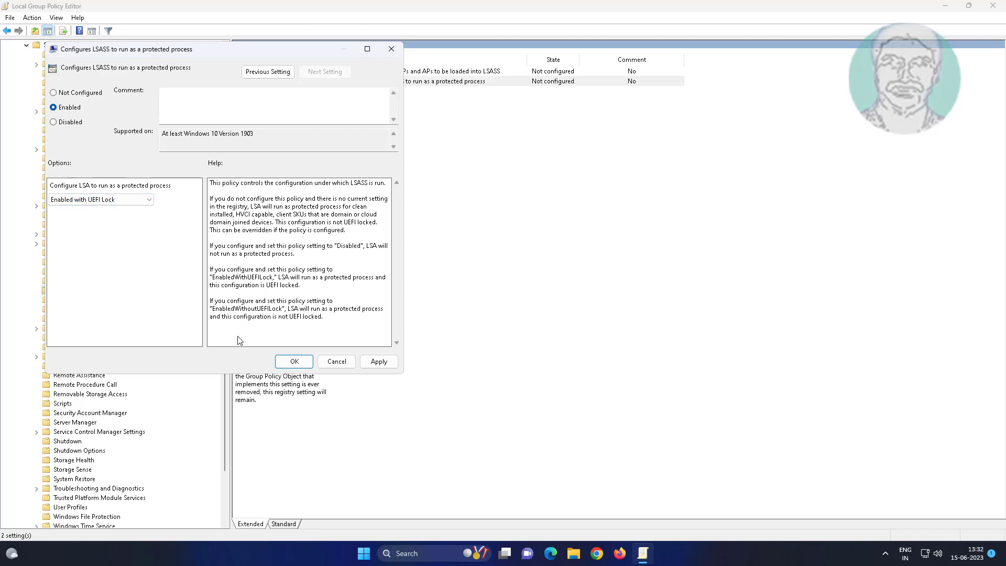
left_click(293, 362)
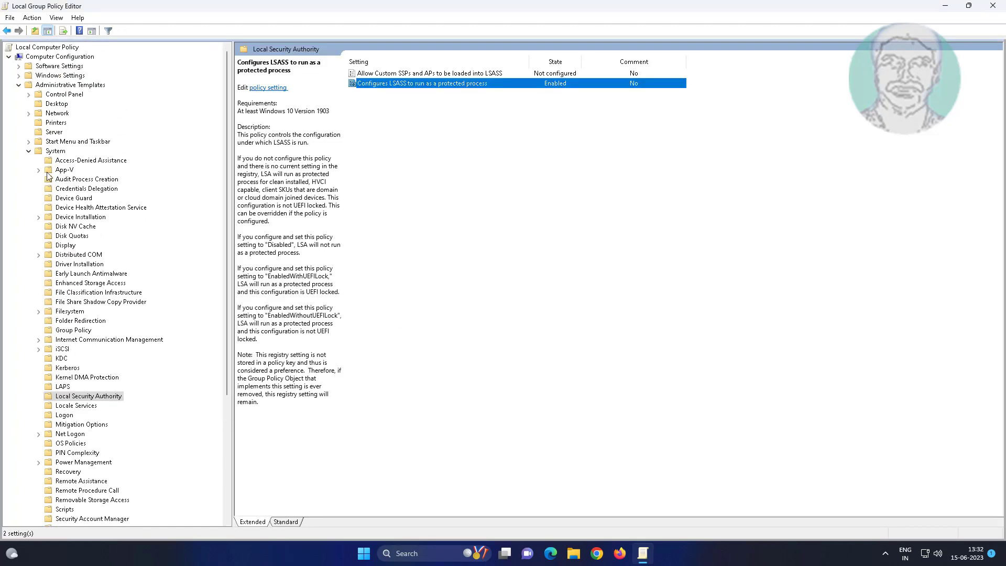
Step: Close Local Group Policy Editor and bring up the Start menu power options for restarting
left_click(28, 150)
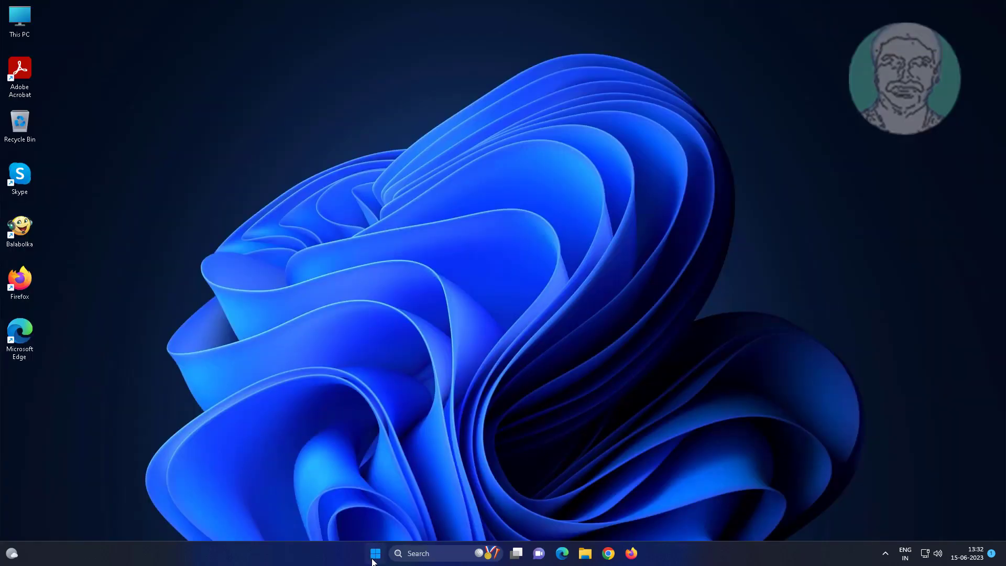
left_click(375, 553)
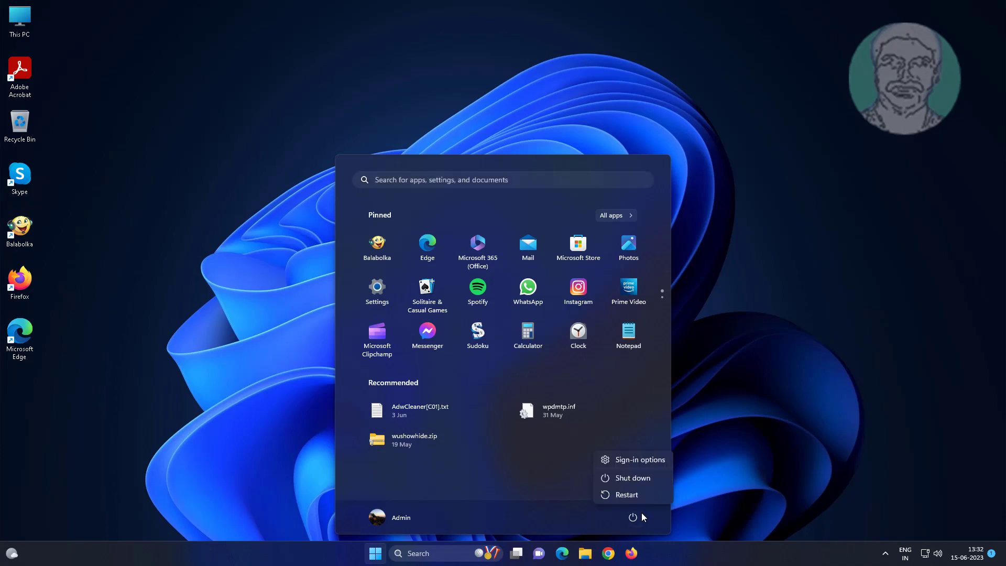